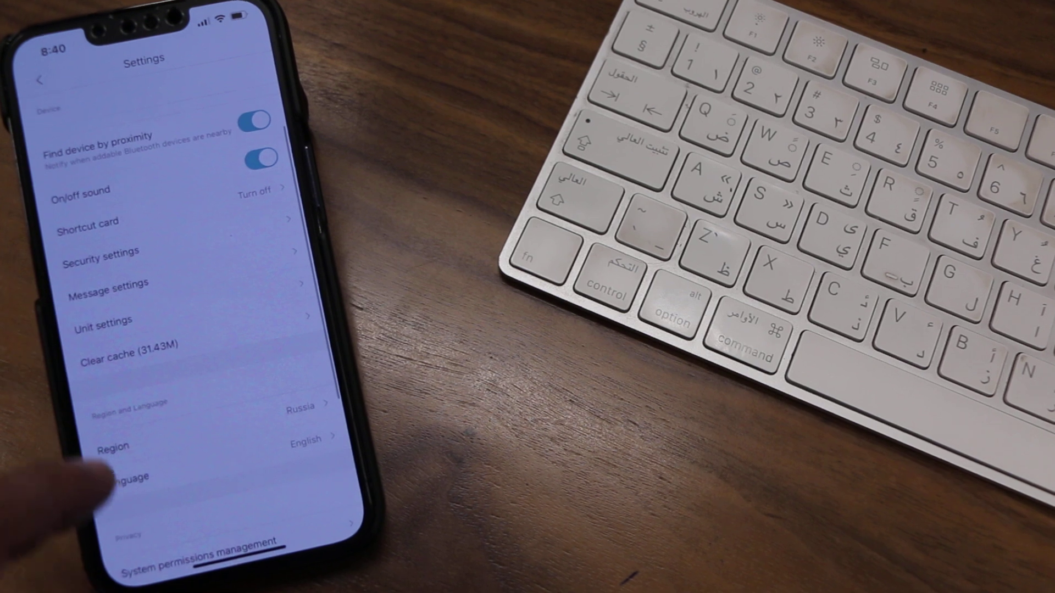
Open the Region list from Settings, showing Russia as the current region.
{"action": "left_click", "coordinate": [107, 447]}
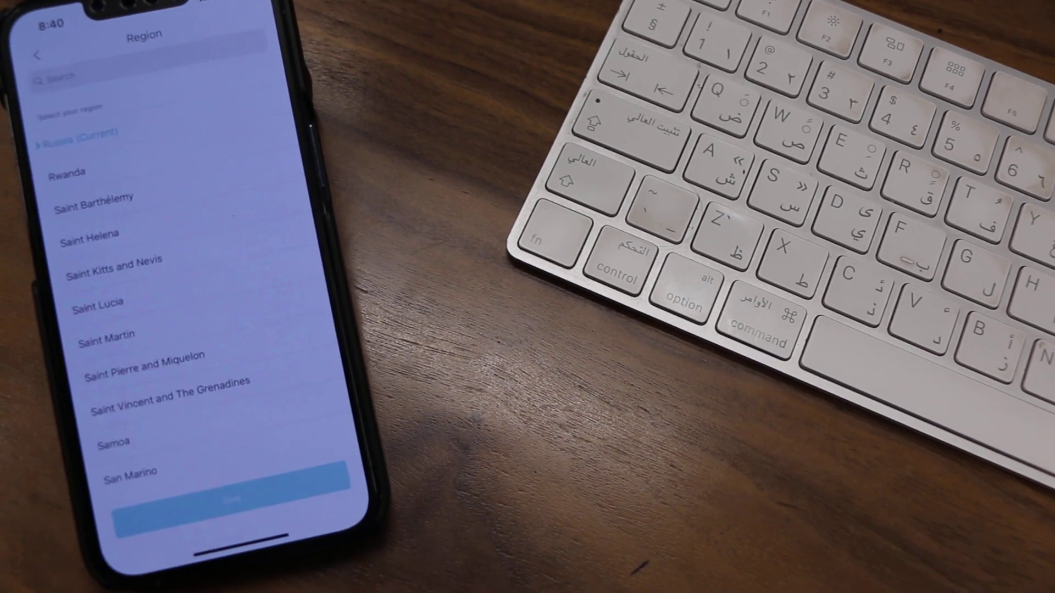